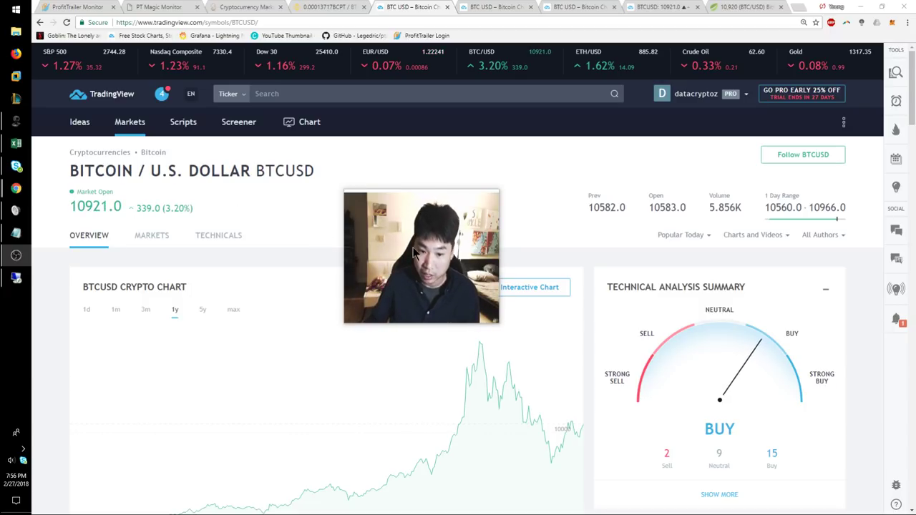
Scroll down through the published idea to reach the full BTCUSD 1D Bitfinex chart
scroll("down", 3)
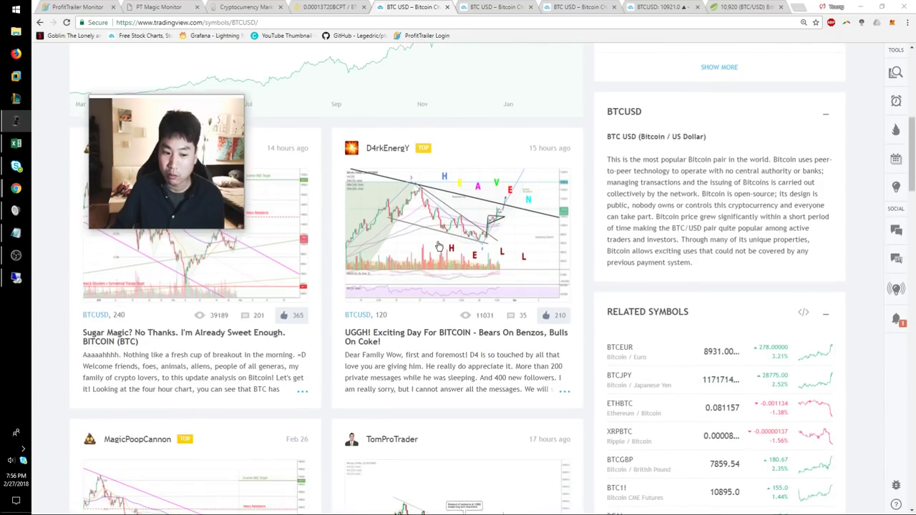
scroll("down", 3)
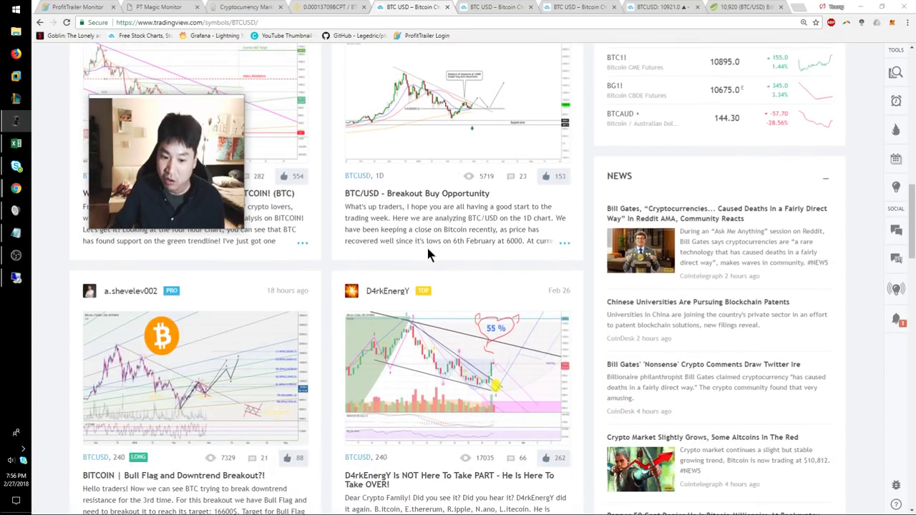
scroll("down", 3)
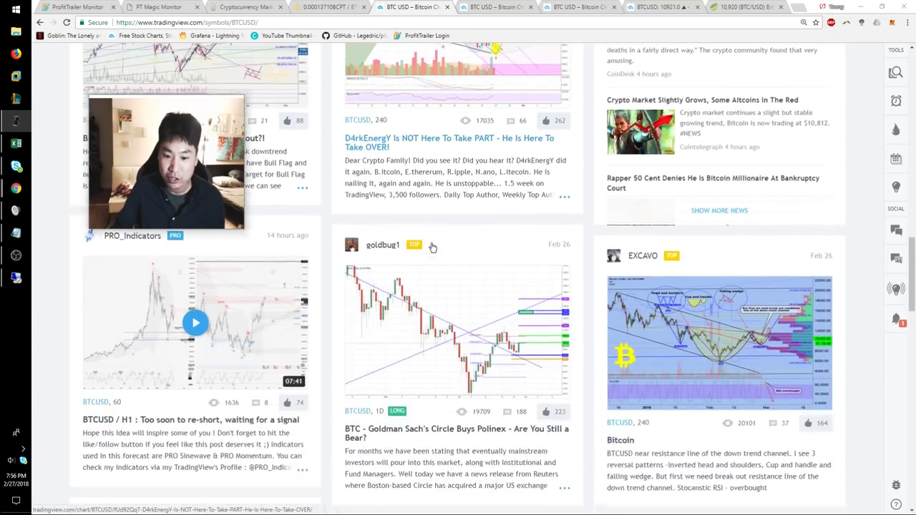
scroll("down", 3)
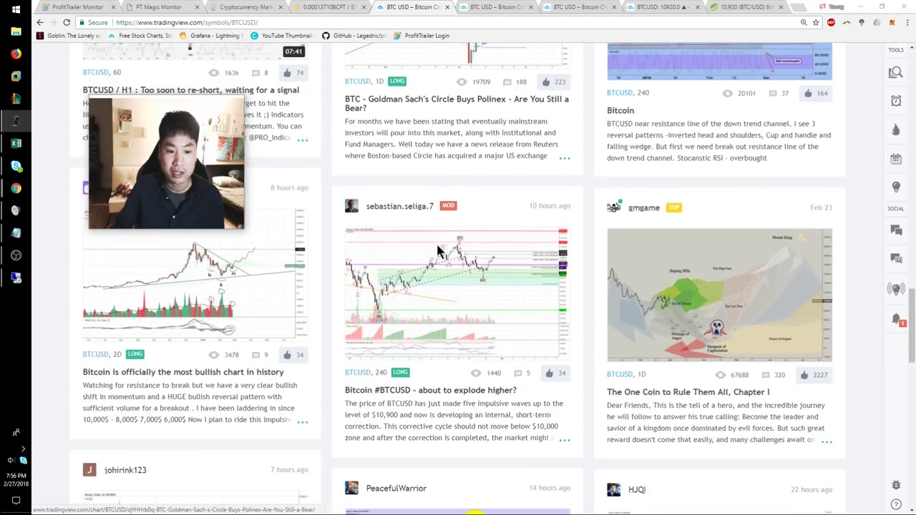
scroll("down", 3)
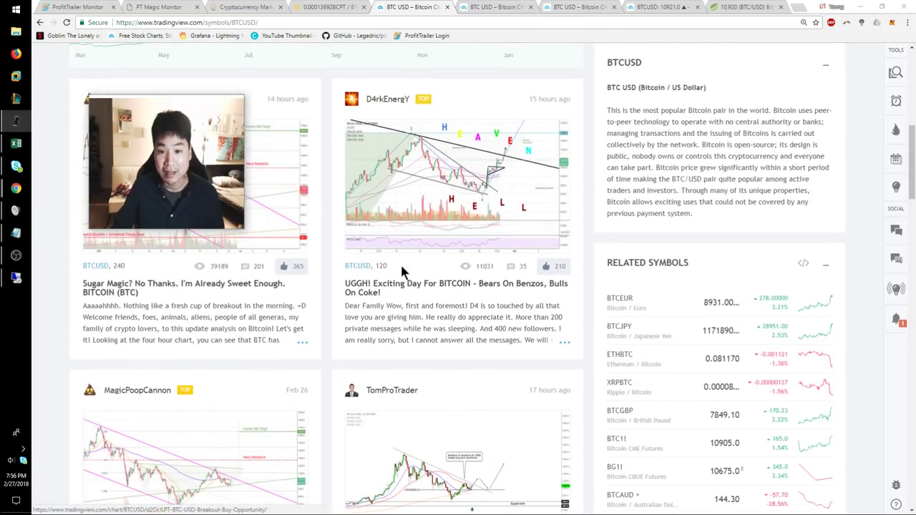
scroll("down", 3)
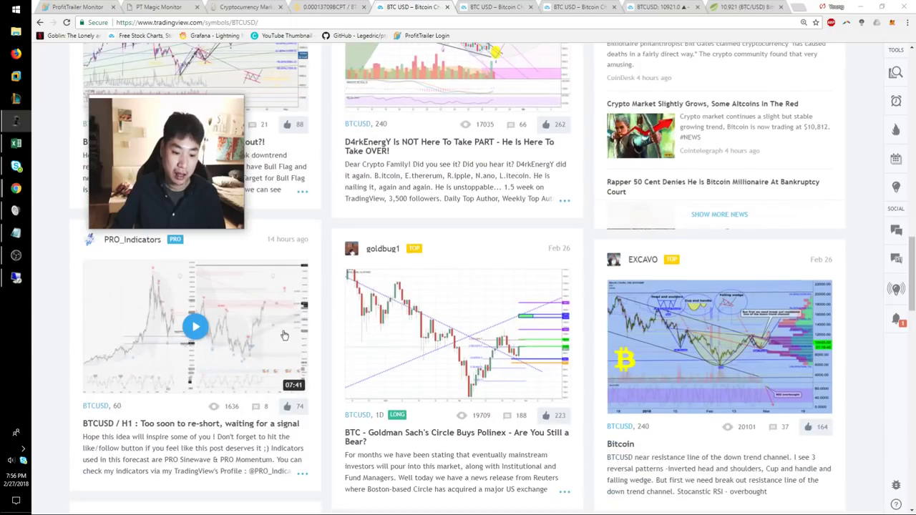
scroll("down", 3)
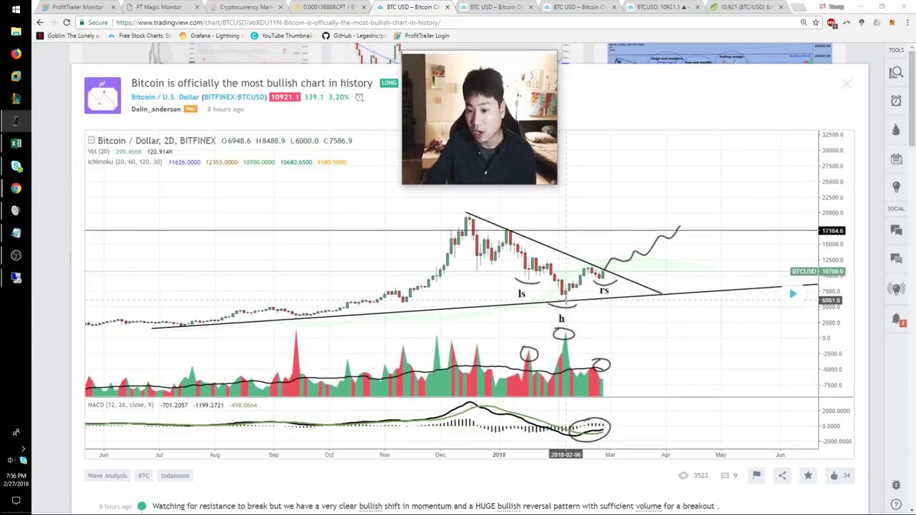
mouse_move(375, 322)
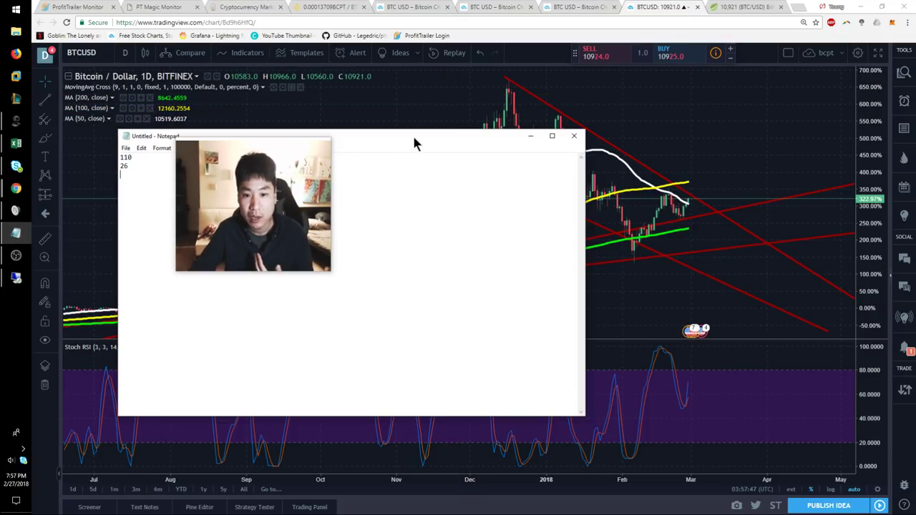
Close the Notepad note over the chart and switch to the PT Magic monitor page
left_click(573, 135)
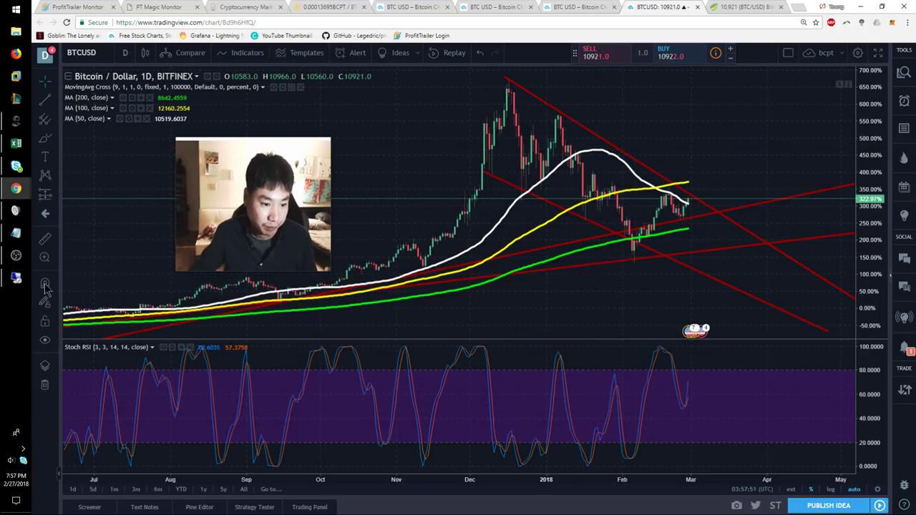
left_click(75, 6)
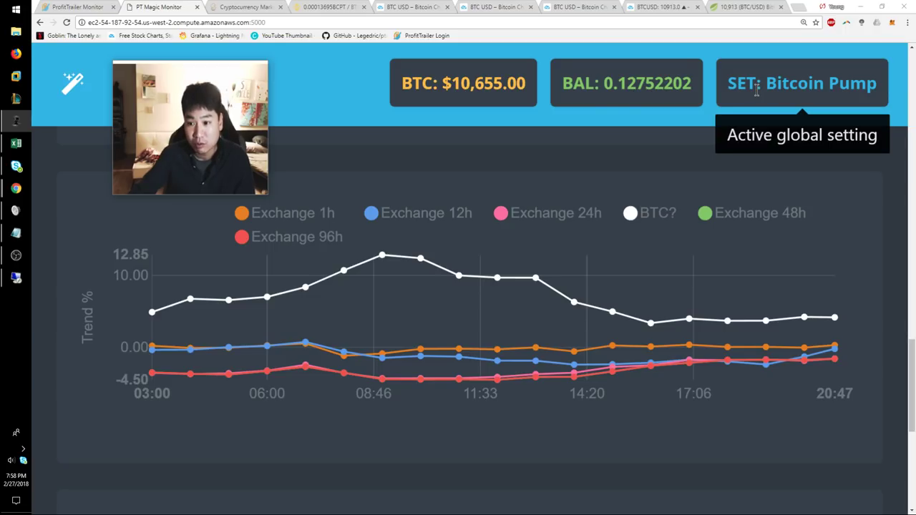
Highlight the active global setting name 'Bitcoin Pump' on the monitor dashboard
double_click(816, 83)
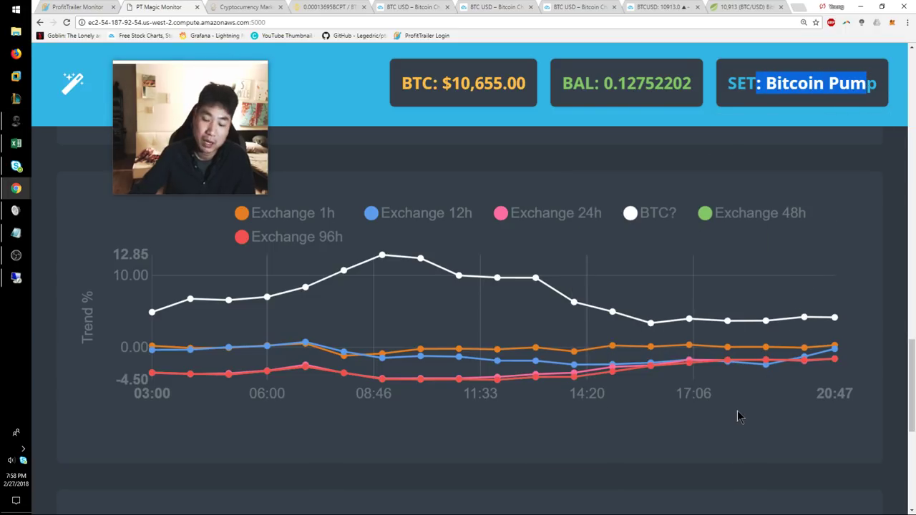
mouse_move(834, 318)
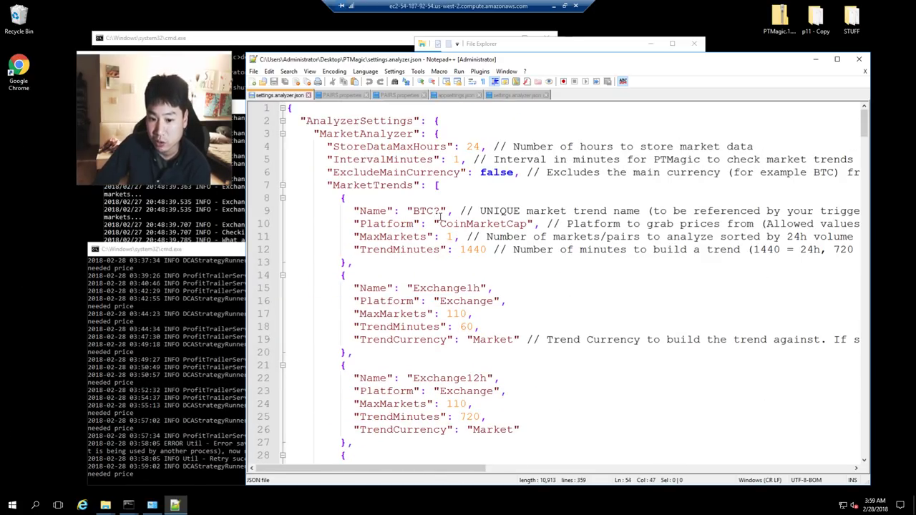
scroll("down", 3)
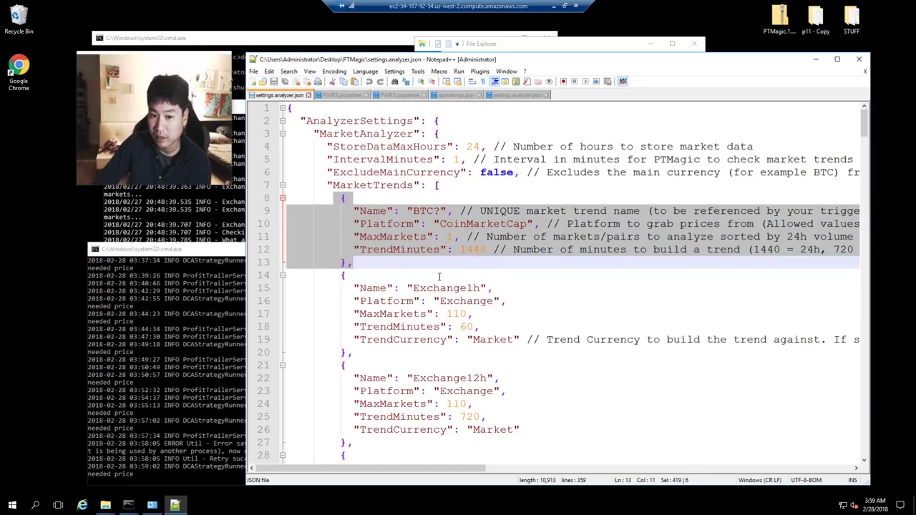
scroll("down", 3)
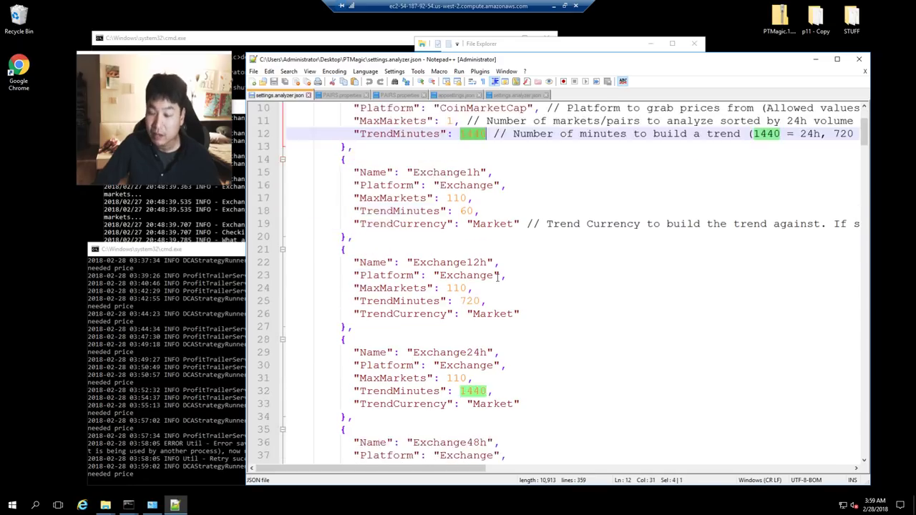
scroll("down", 3)
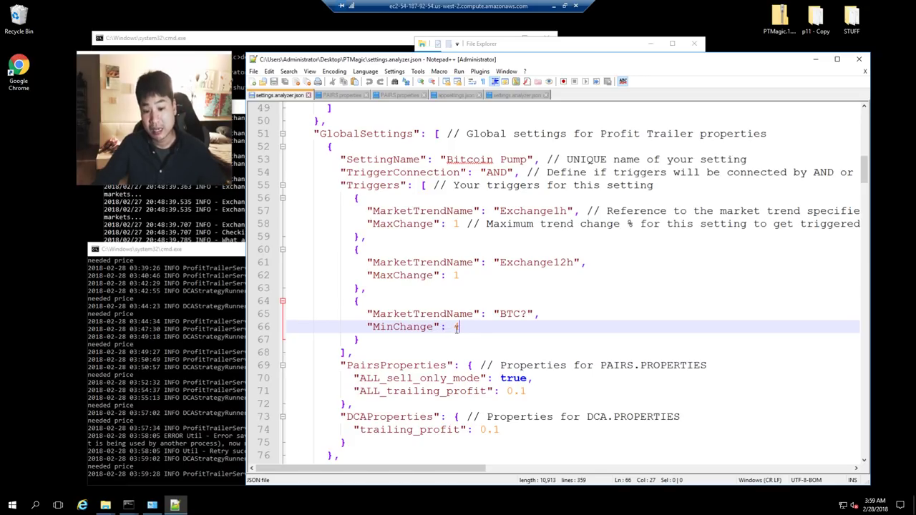
Set the BTC trend trigger MinChange to 4 and review the entries below PairsProperties
type("4")
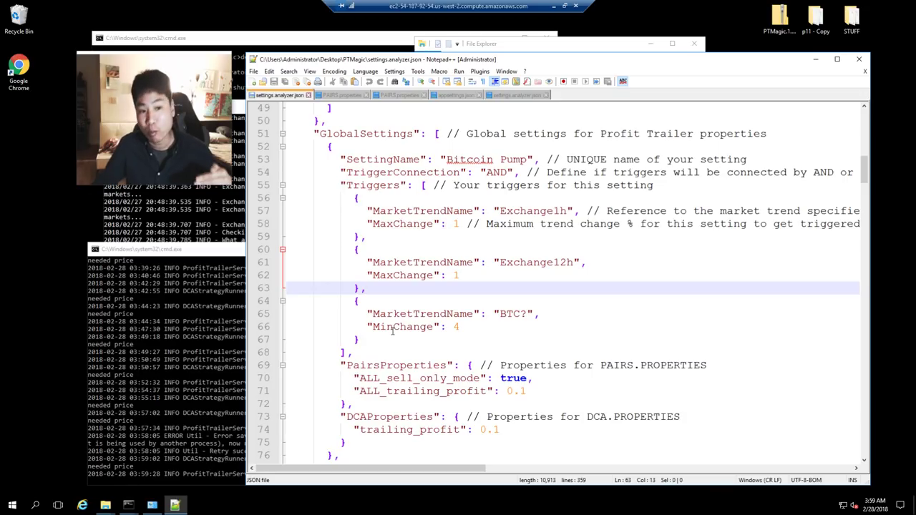
left_click(365, 288)
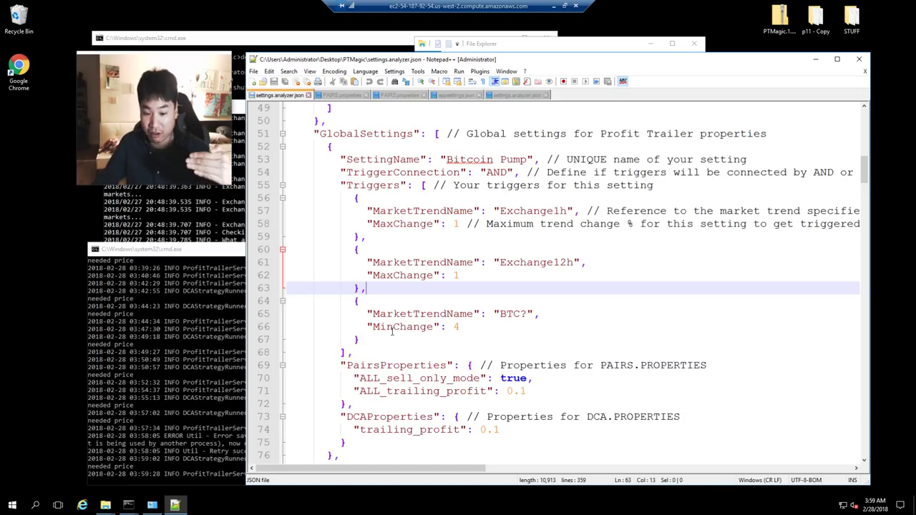
double_click(401, 275)
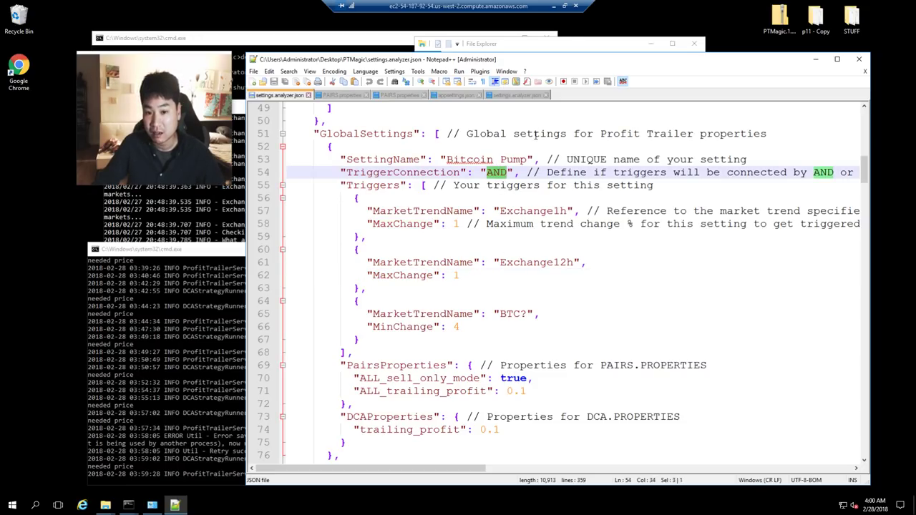
scroll("down", 3)
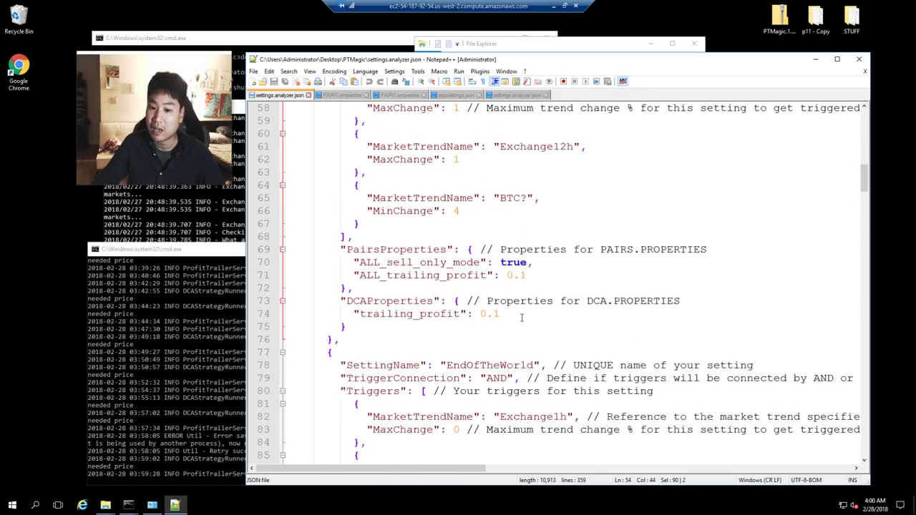
left_click_drag(344, 236, 501, 314)
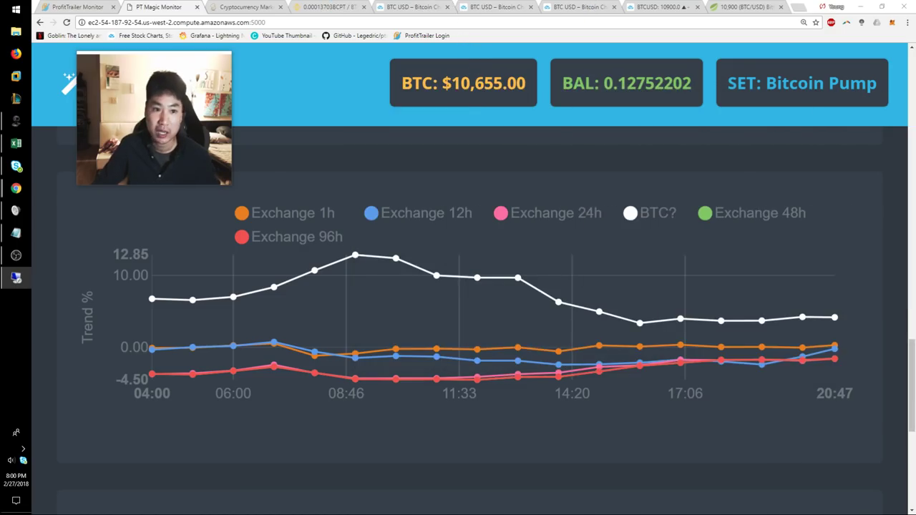
Switch to the Binance BCPT/BTC market page
left_click(329, 7)
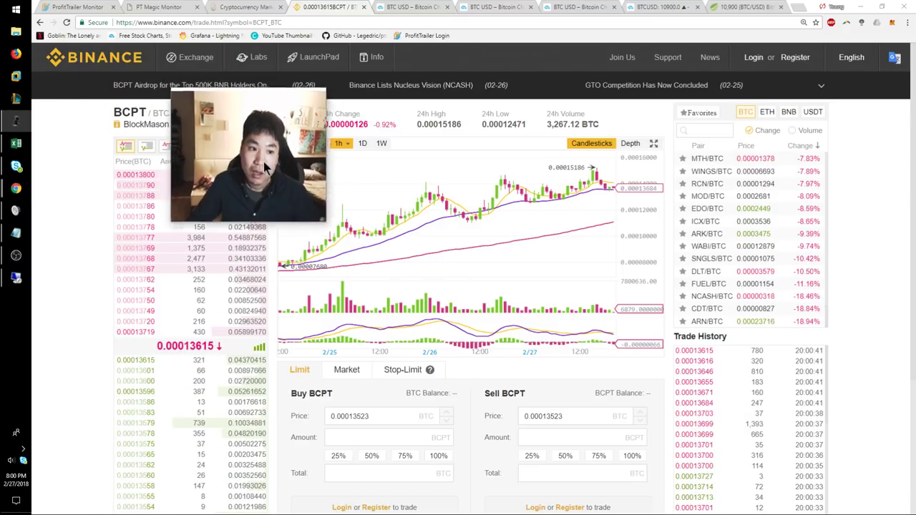